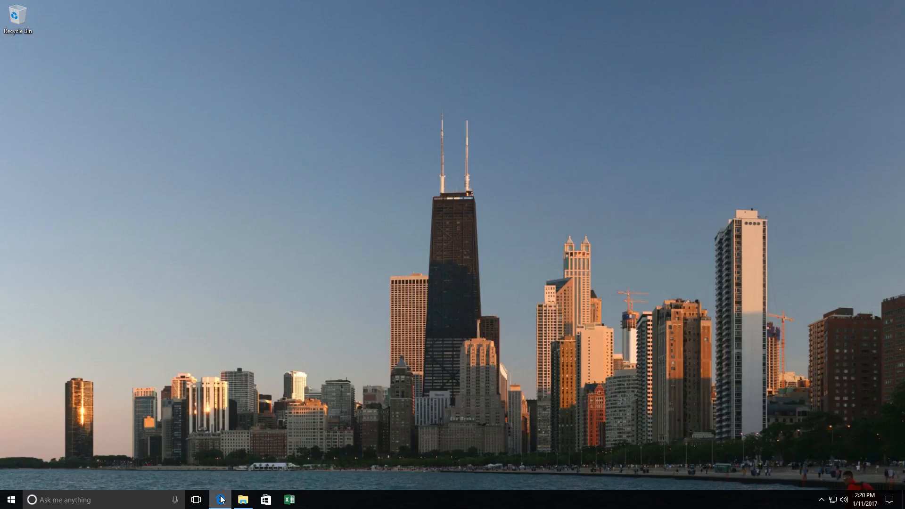
# Launch Edge from the taskbar and load tradedefender.com.
pyautogui.click(221, 500)
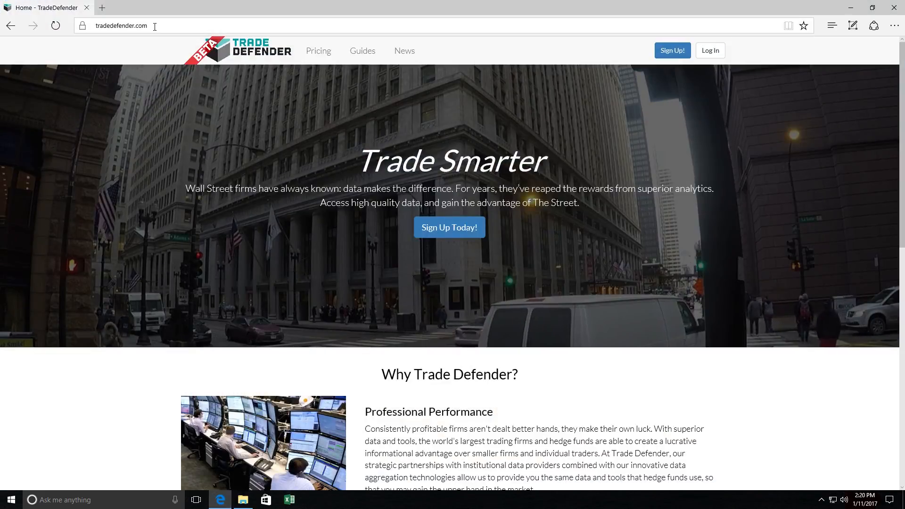
pyautogui.click(133, 25)
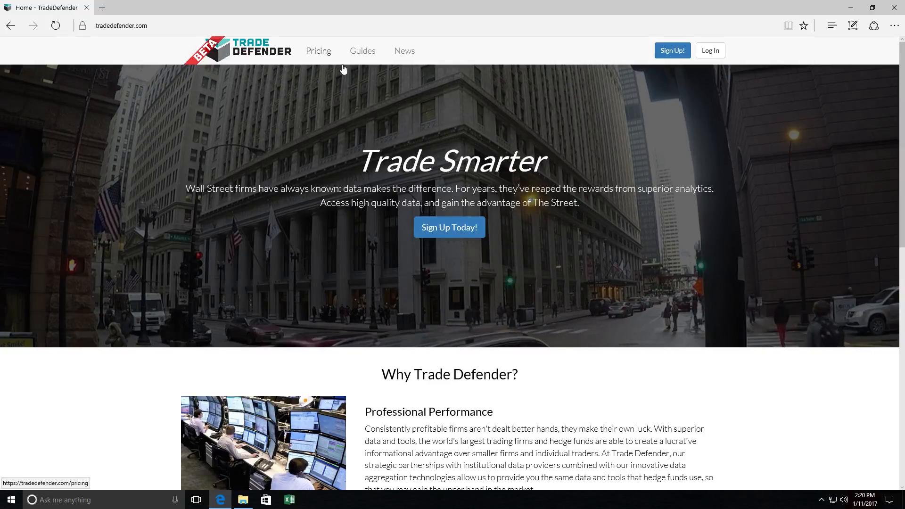
# Go to Guides, choose the Microsoft Excel platform and download the Excel add-in installer.
pyautogui.click(362, 51)
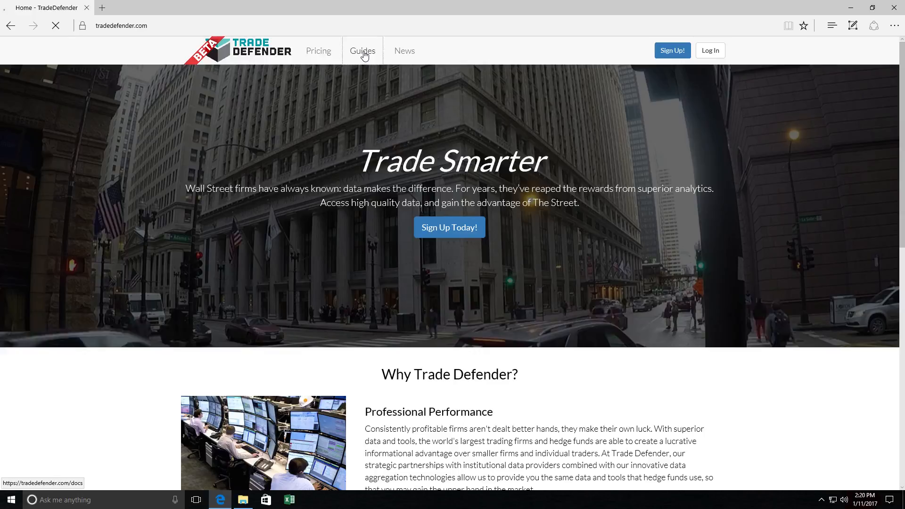
pyautogui.click(362, 51)
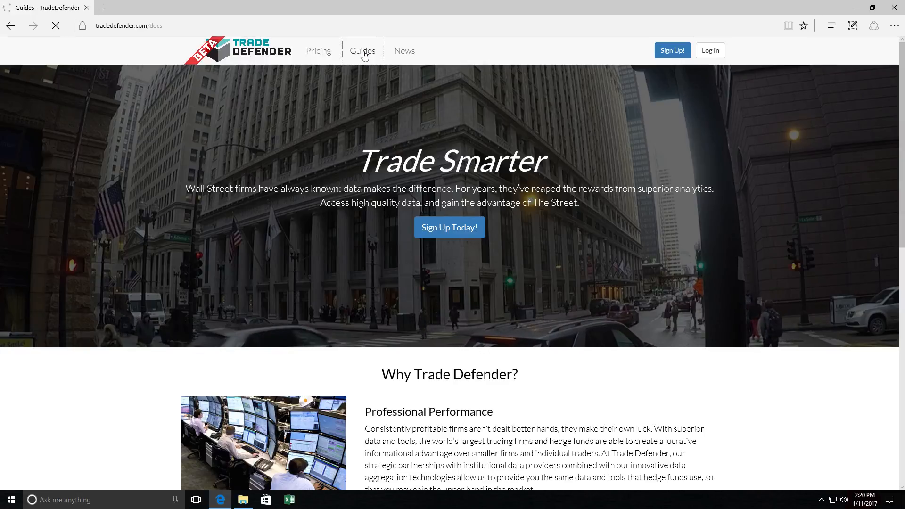
pyautogui.click(362, 51)
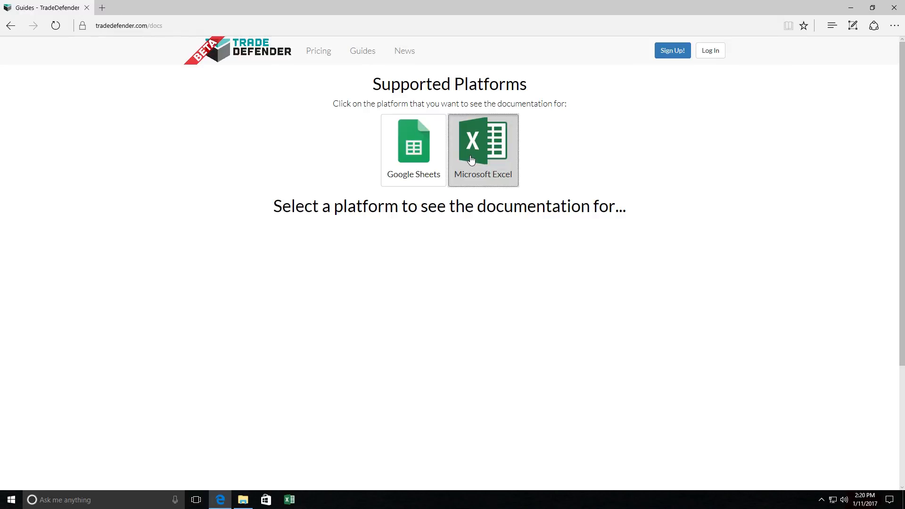
pyautogui.click(483, 149)
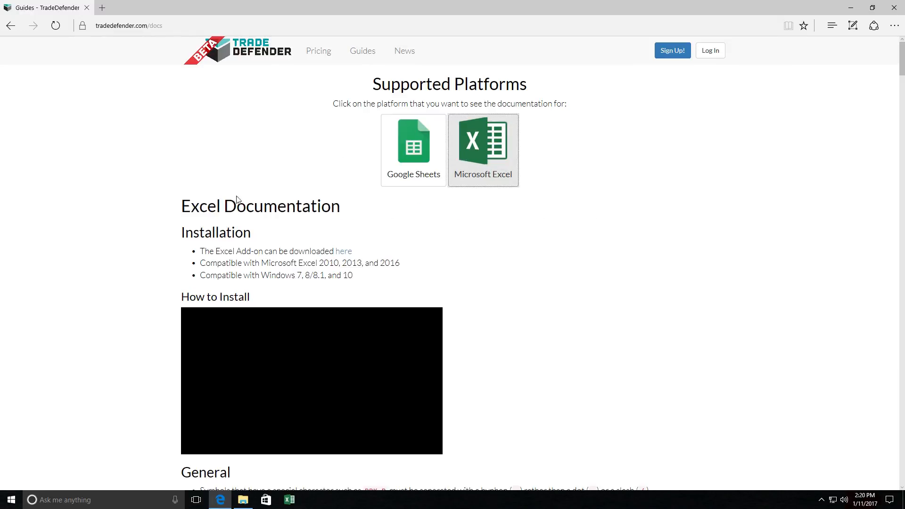
pyautogui.moveTo(356, 259)
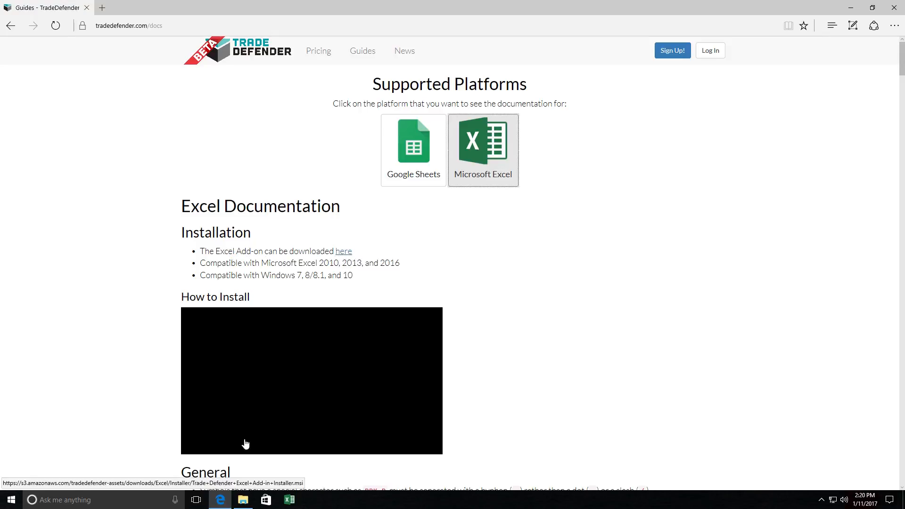
pyautogui.click(243, 500)
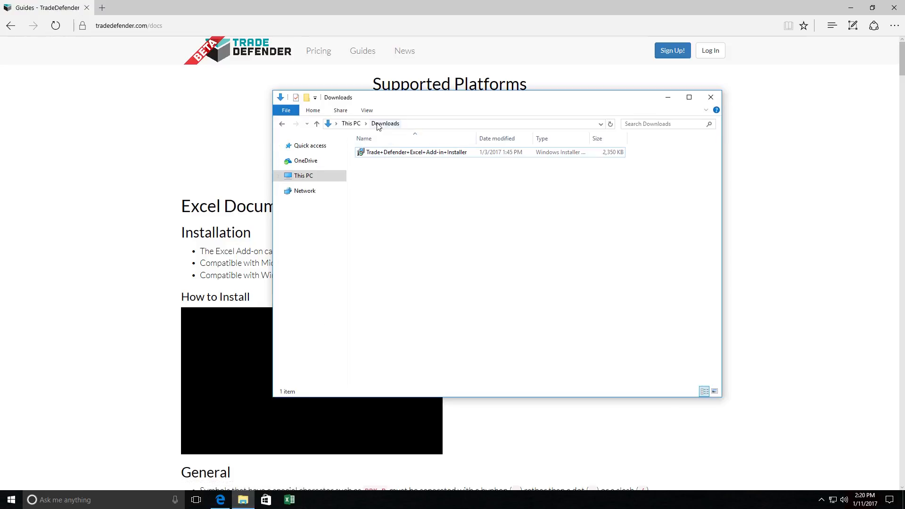
pyautogui.moveTo(403, 215)
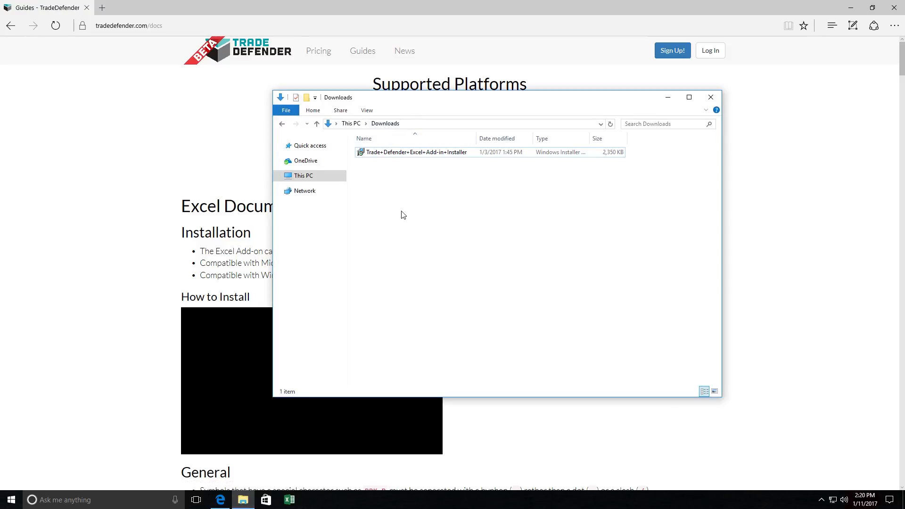
# Launch Trade+Defender+Excel+Add-in+Installer from the Downloads folder.
pyautogui.click(416, 151)
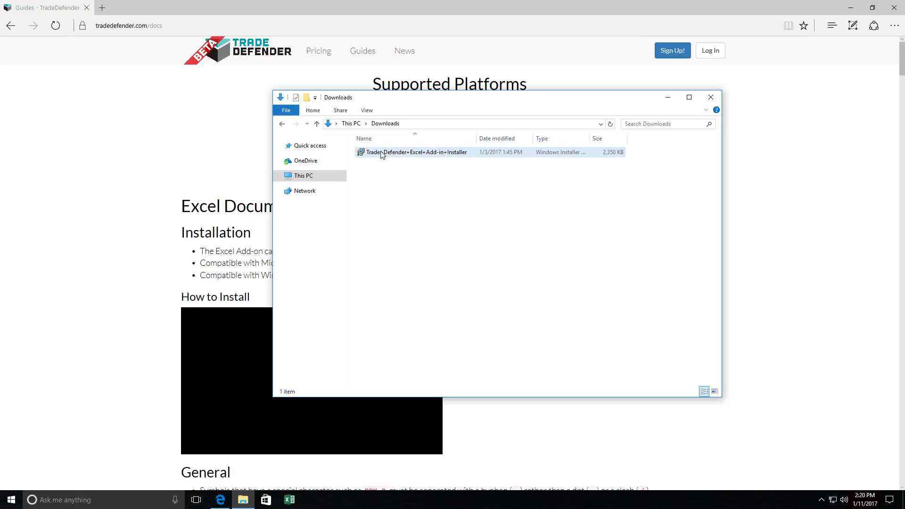
pyautogui.doubleClick(416, 152)
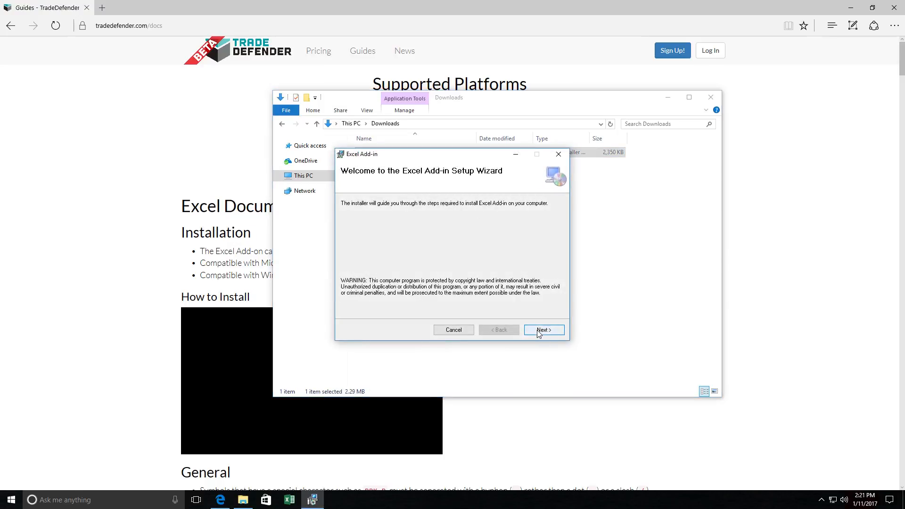
# Install the add-in to the default folder, approve the UAC prompt and close the completed setup.
pyautogui.click(543, 330)
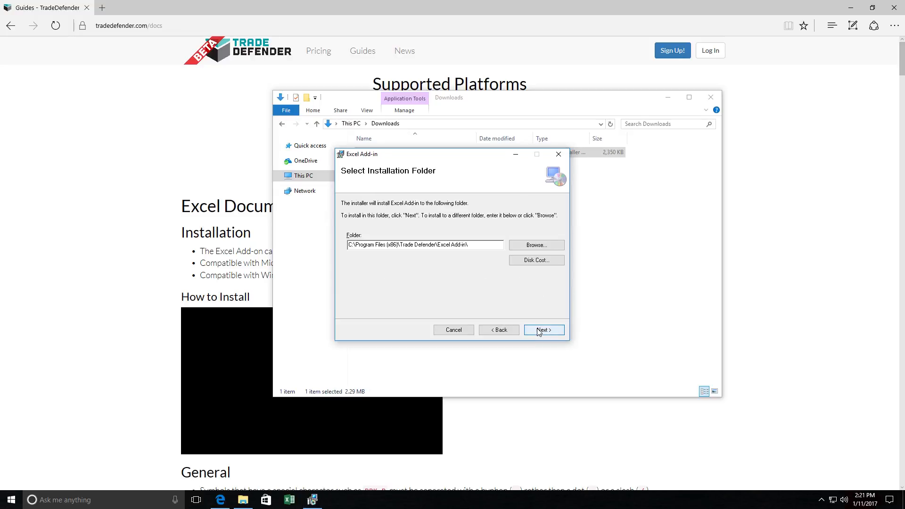
pyautogui.click(543, 330)
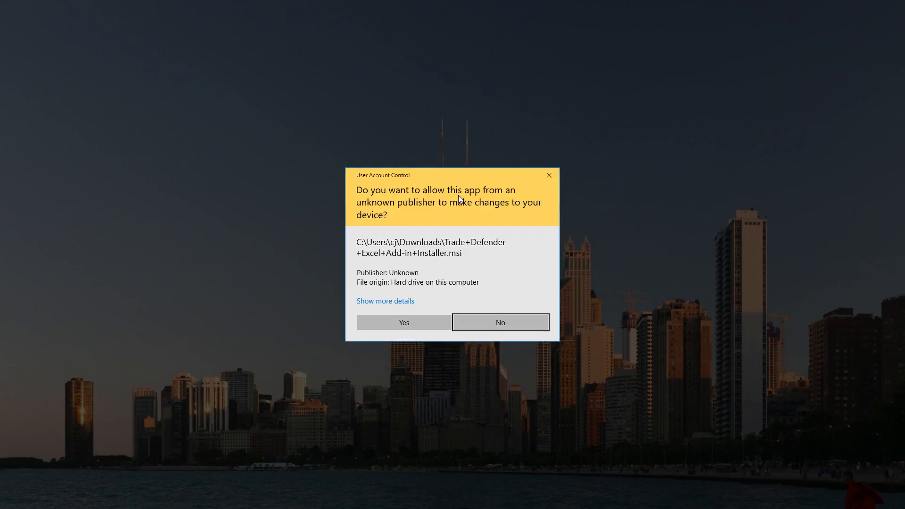
pyautogui.moveTo(404, 323)
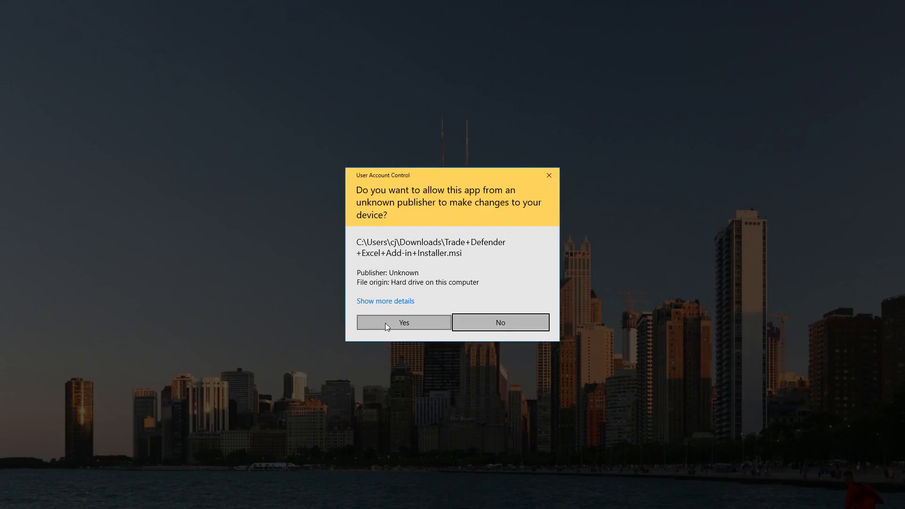
pyautogui.click(404, 323)
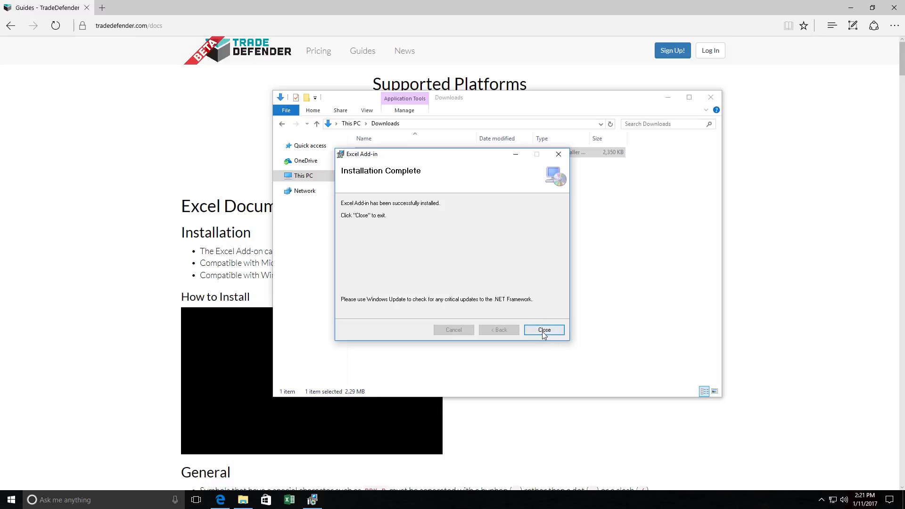
pyautogui.click(544, 330)
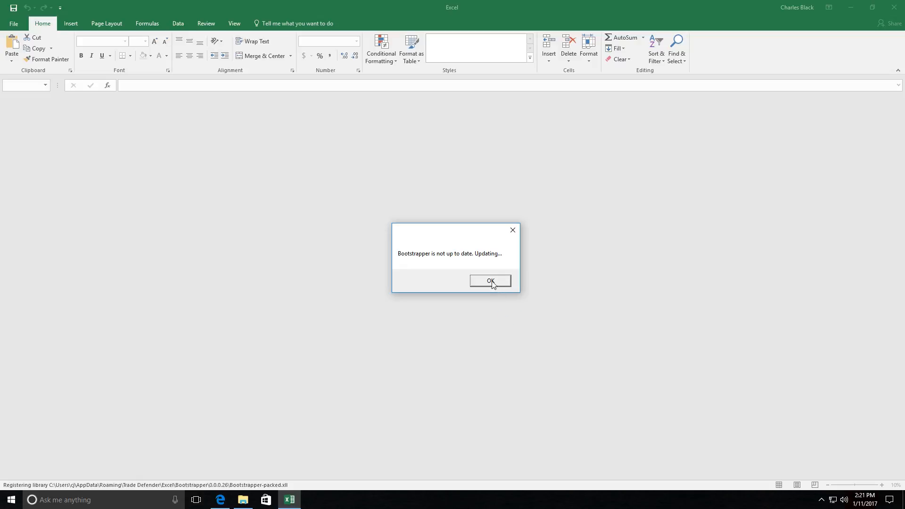
# Confirm the bootstrapper and functions update and download messages with OK.
pyautogui.click(490, 281)
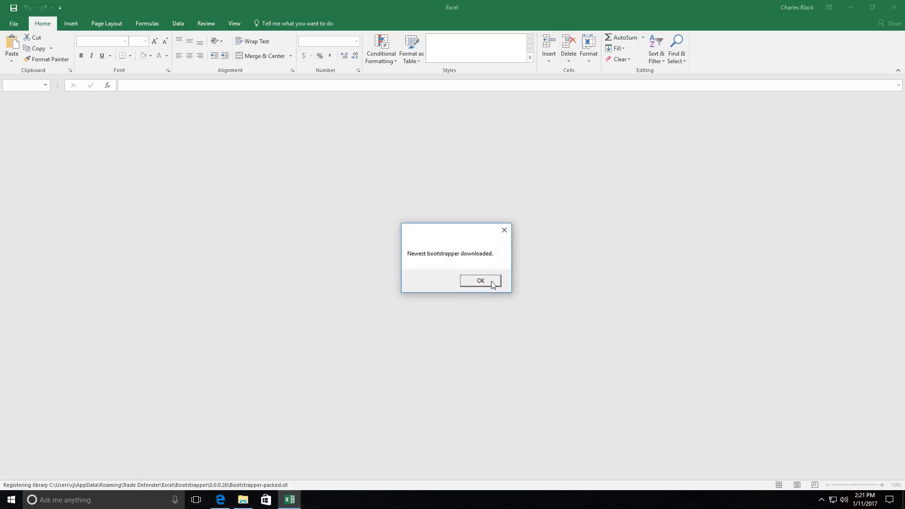
pyautogui.click(480, 281)
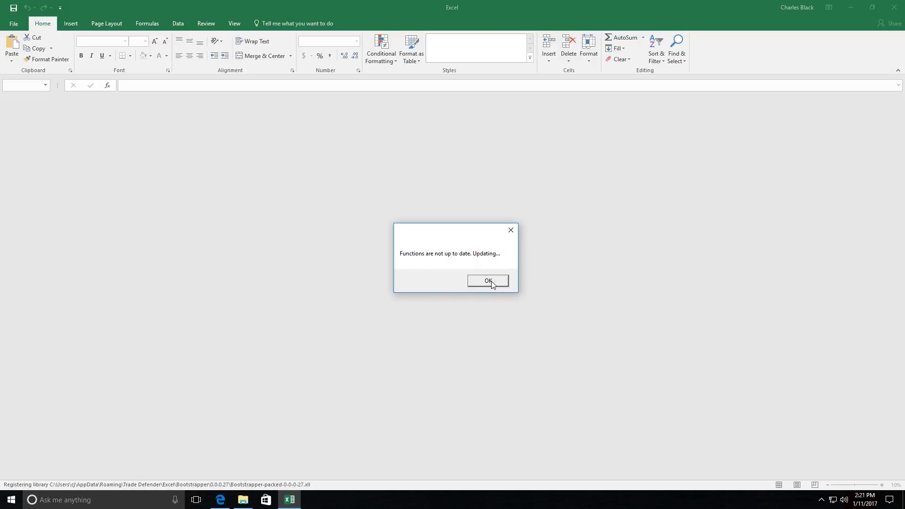
pyautogui.click(488, 281)
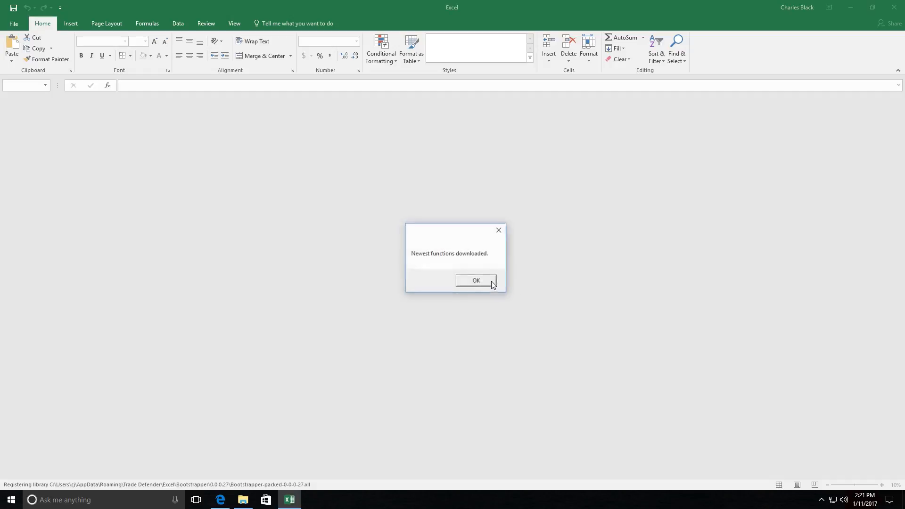
pyautogui.click(475, 281)
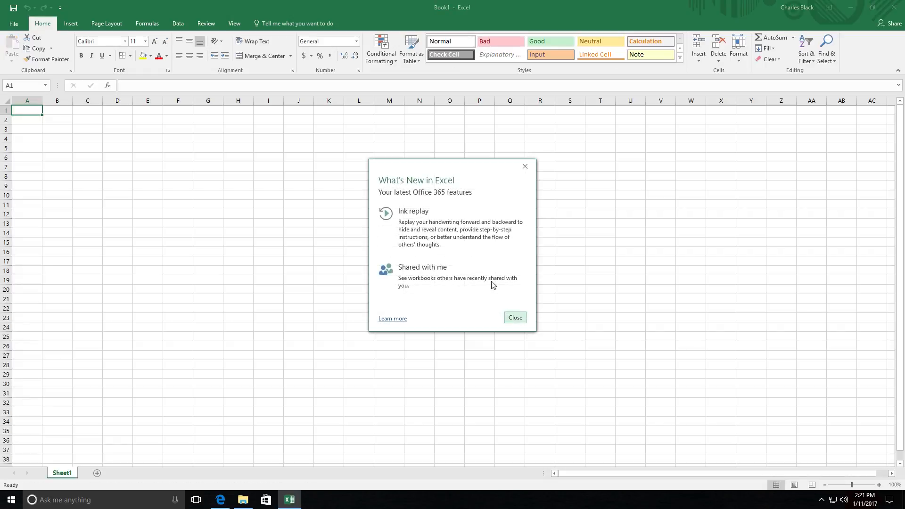
# In E3 try =StockPrice, =Balanc and =Opt to see the add-in functions in autocomplete, then cancel.
pyautogui.click(515, 317)
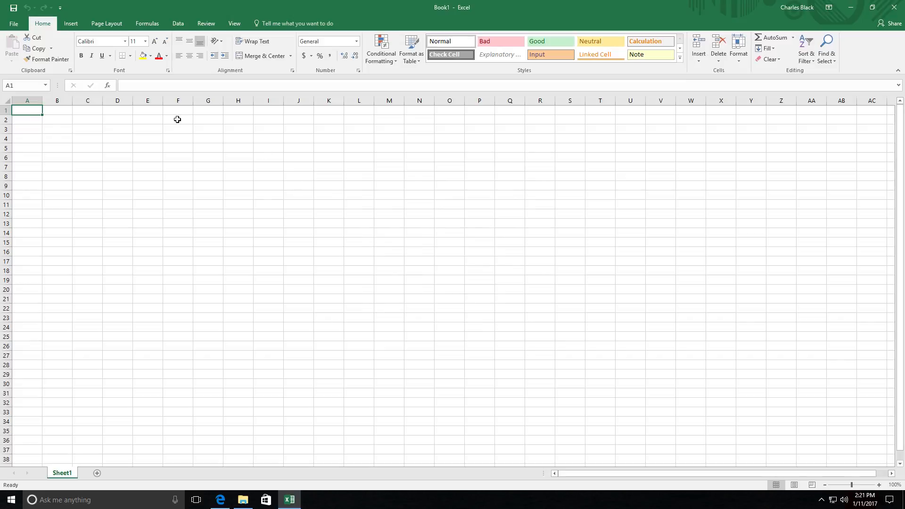
pyautogui.moveTo(148, 131)
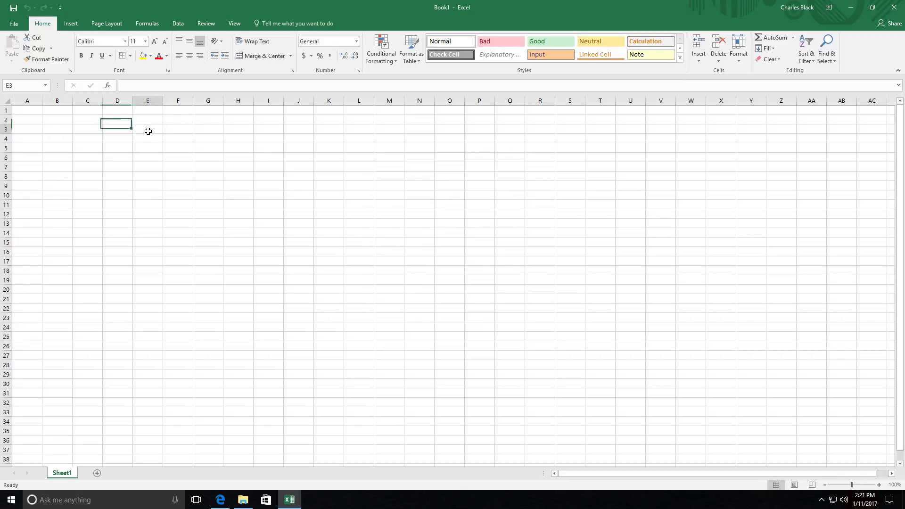
pyautogui.click(147, 129)
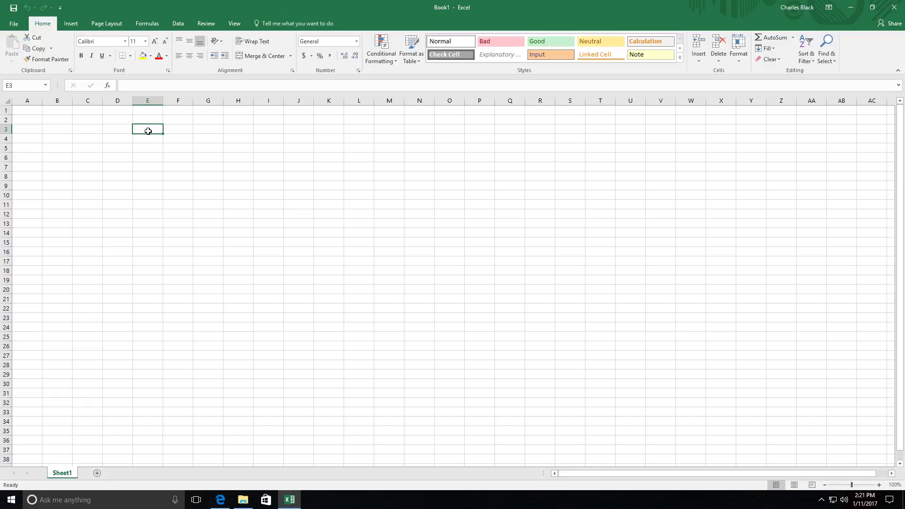
pyautogui.write('=Stock')
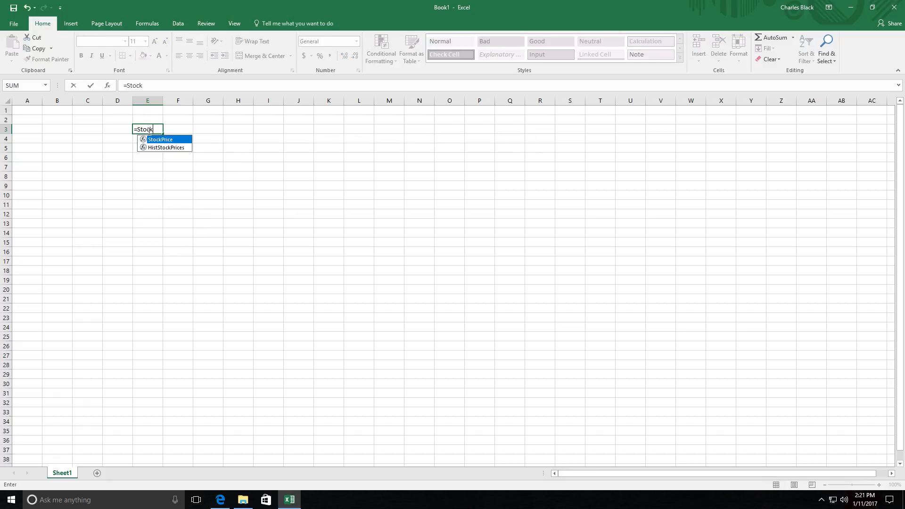
pyautogui.write('Price')
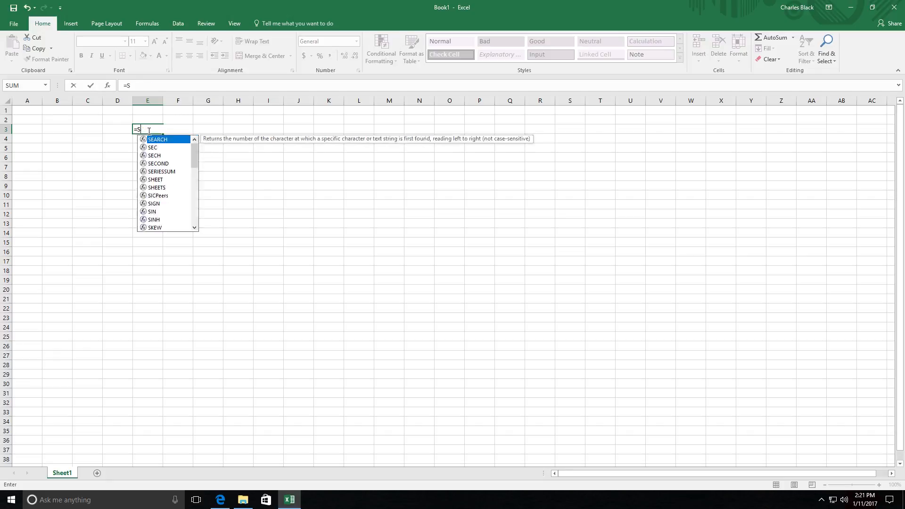
pyautogui.write('Balanc')
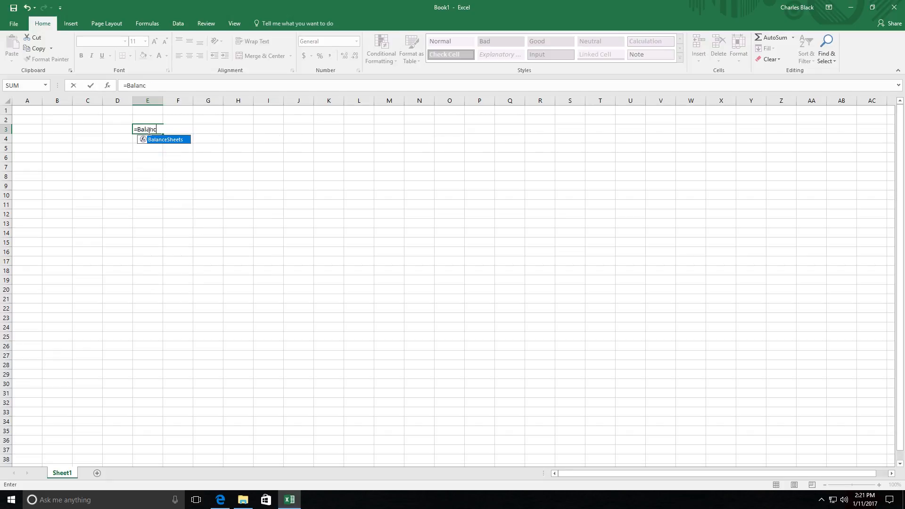
pyautogui.write('Opt')
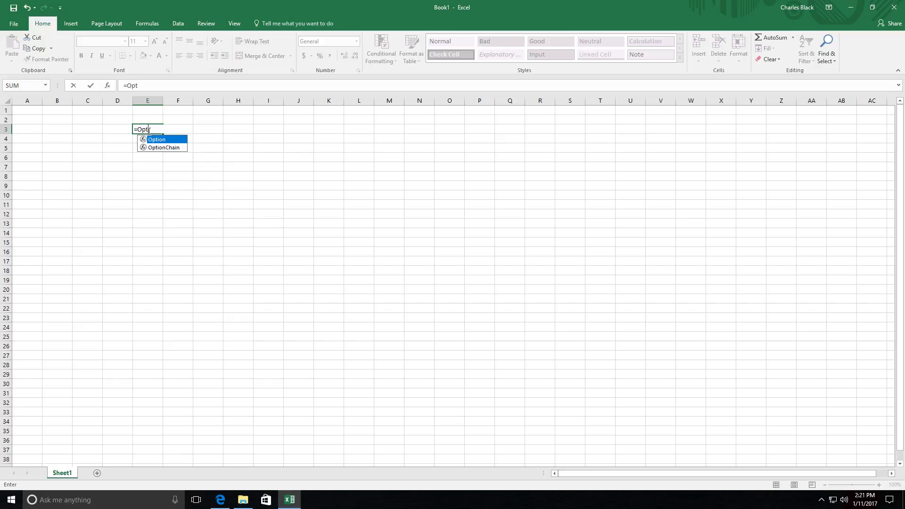
pyautogui.press('Escape')
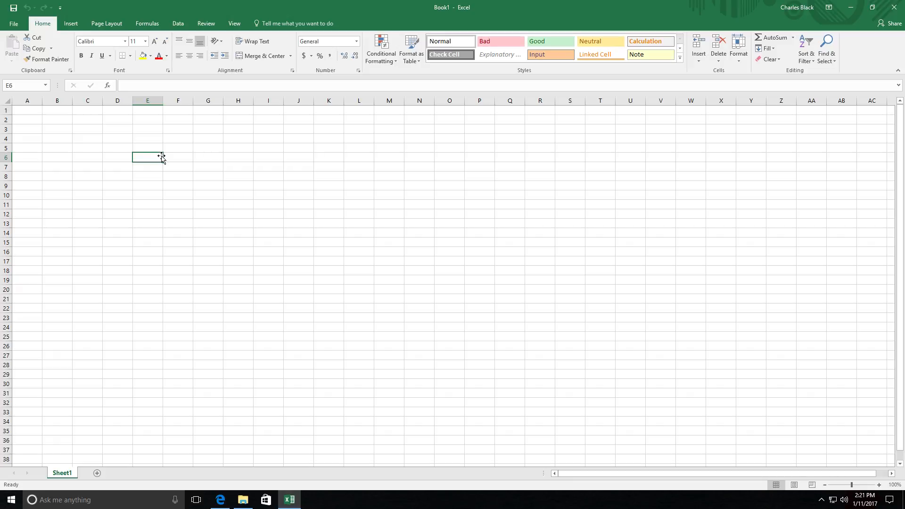
pyautogui.moveTo(189, 159)
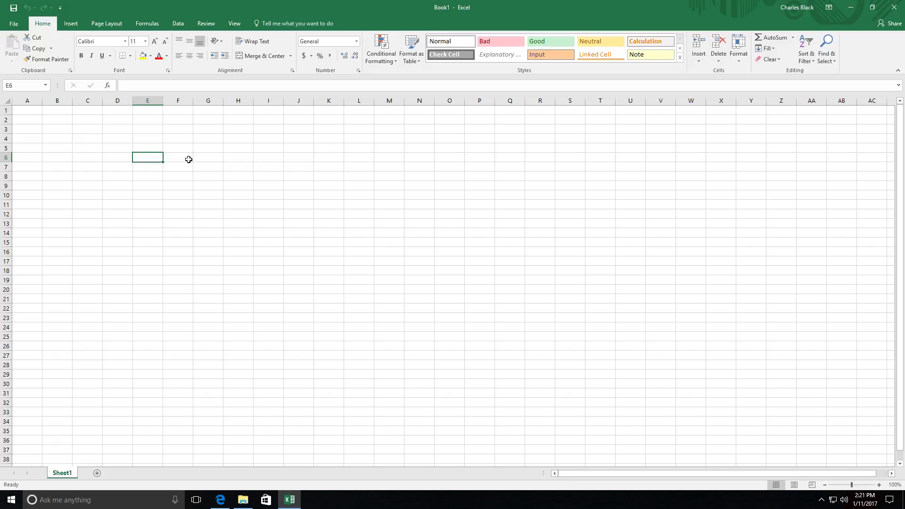
pyautogui.moveTo(198, 155)
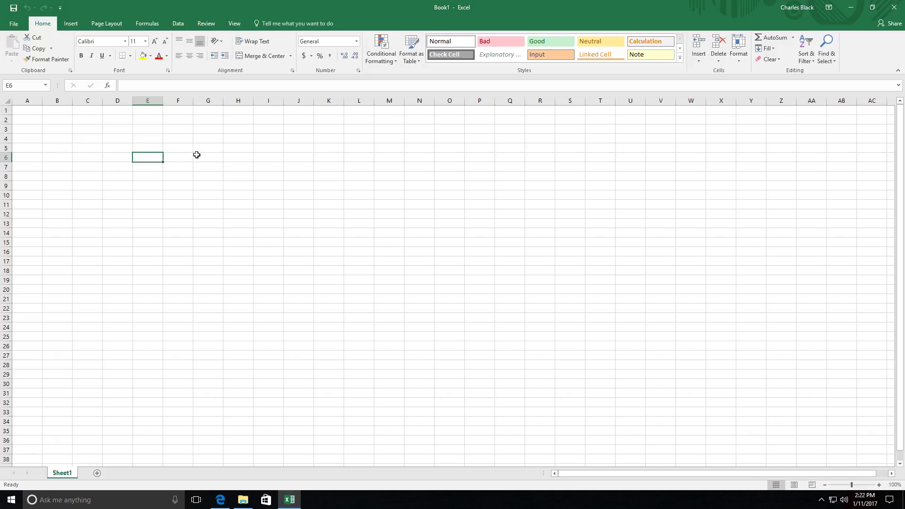